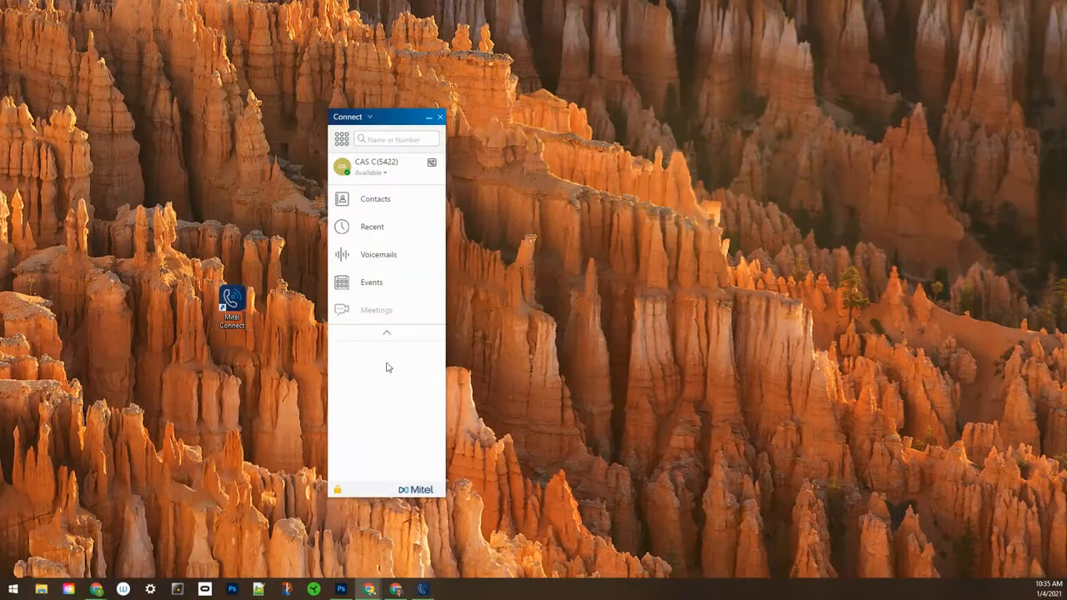
{"action": "mouse_move", "coordinate": [372, 198]}
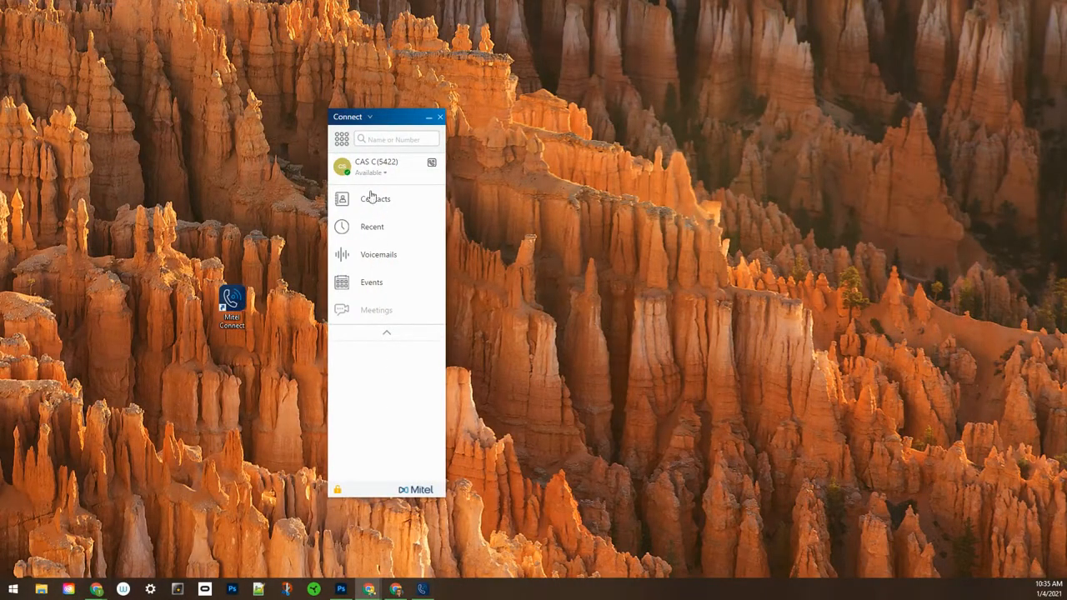
{"action": "mouse_move", "coordinate": [392, 165]}
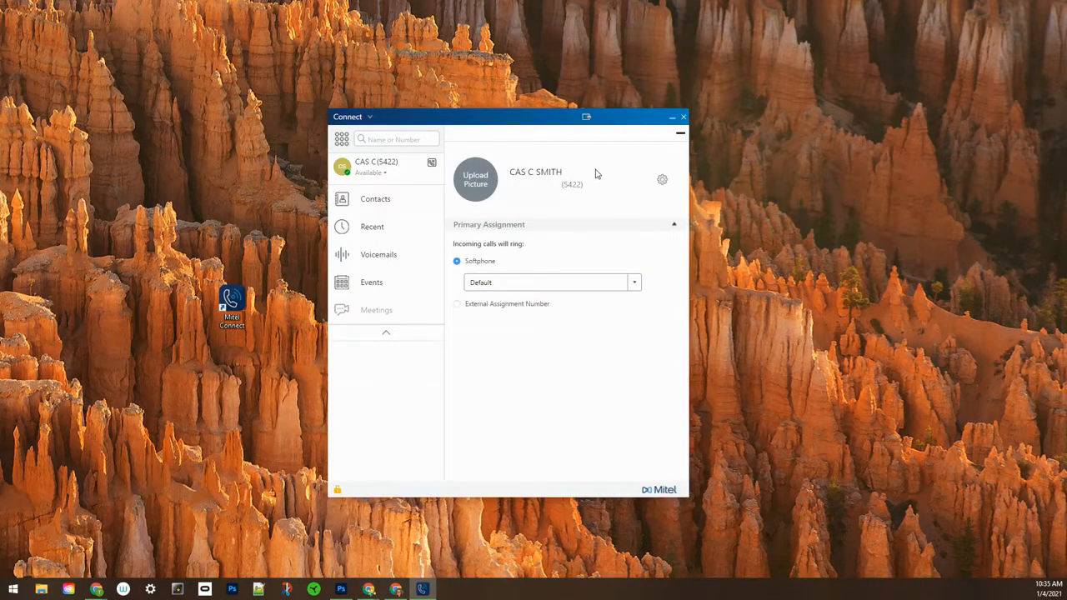
{"action": "mouse_move", "coordinate": [617, 290]}
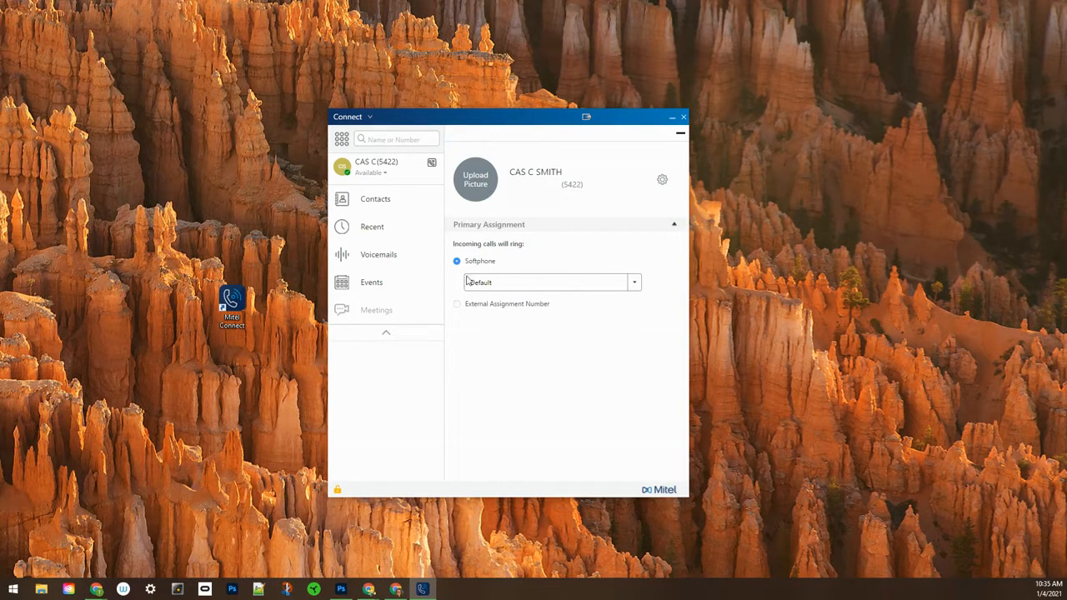
{"action": "mouse_move", "coordinate": [479, 254]}
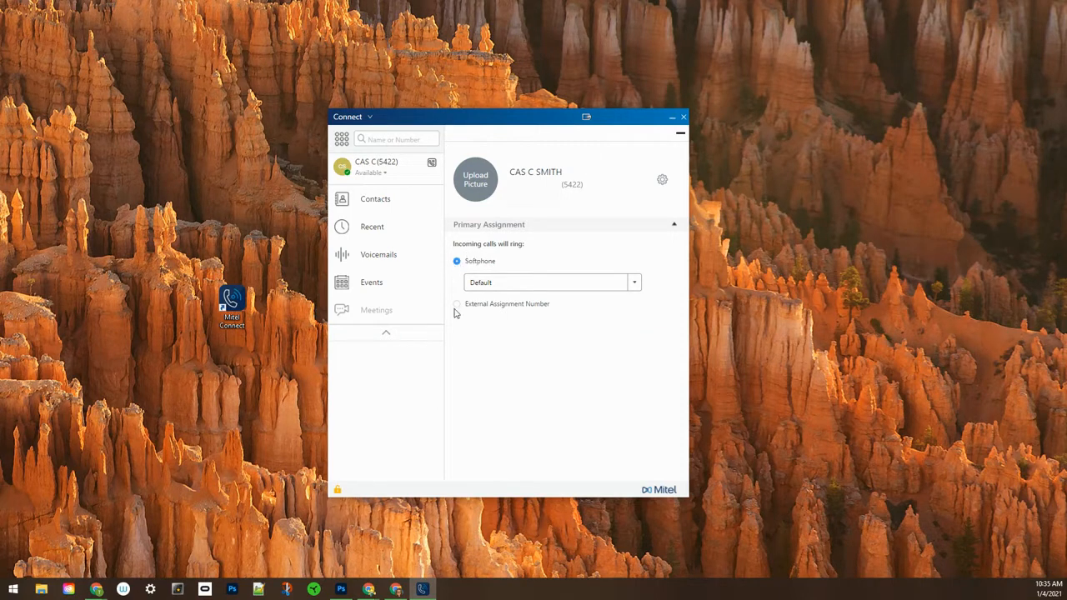
{"action": "mouse_move", "coordinate": [625, 287]}
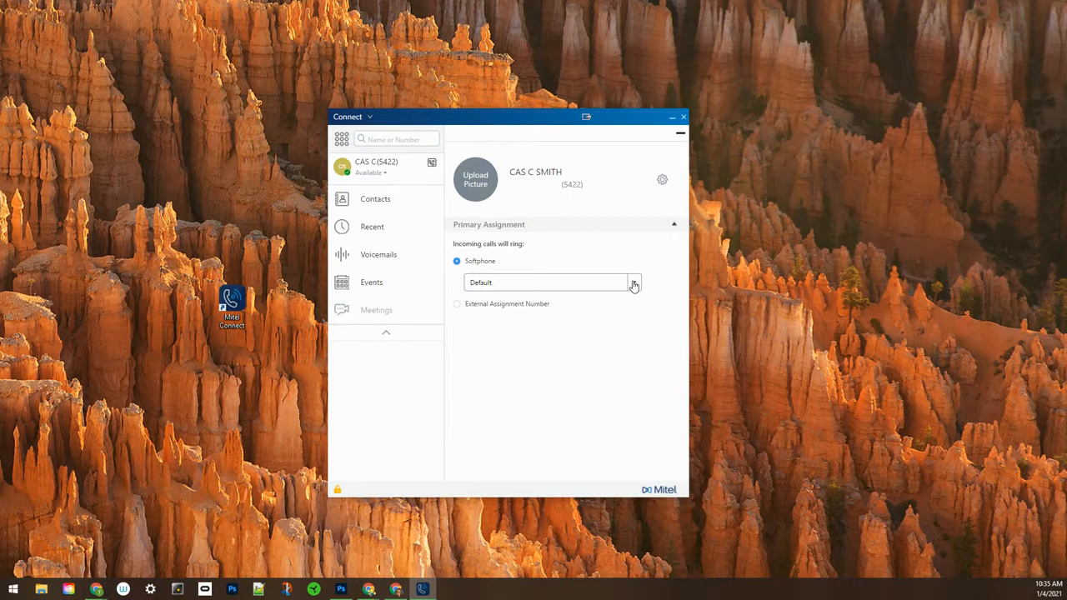
Change the softphone ringing device from Default to Microphone (Yeti Stereo Microphone).
{"action": "left_click", "coordinate": [634, 282]}
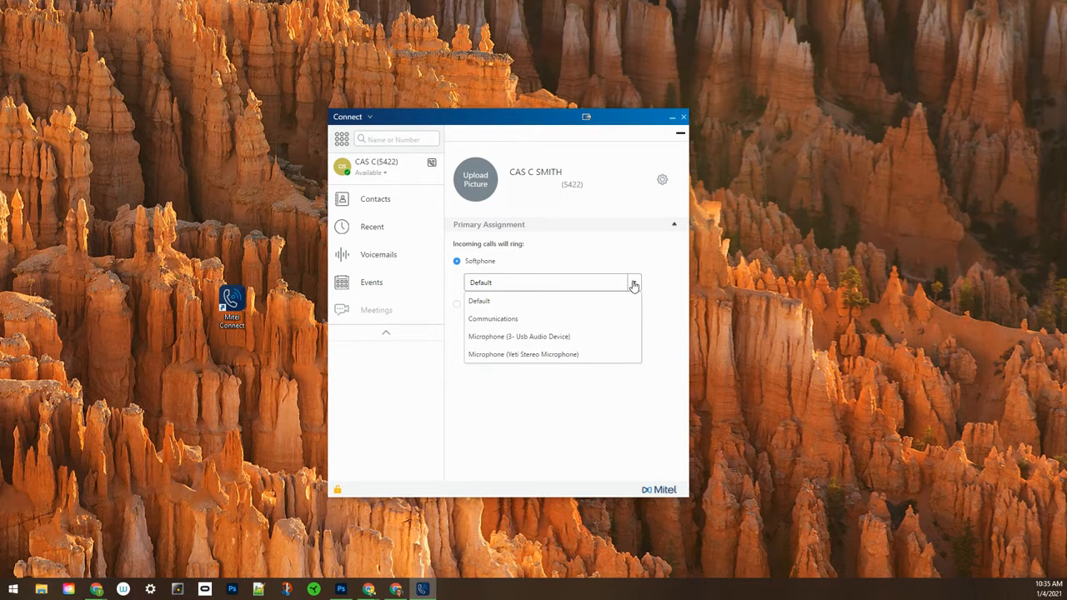
{"action": "mouse_move", "coordinate": [566, 355]}
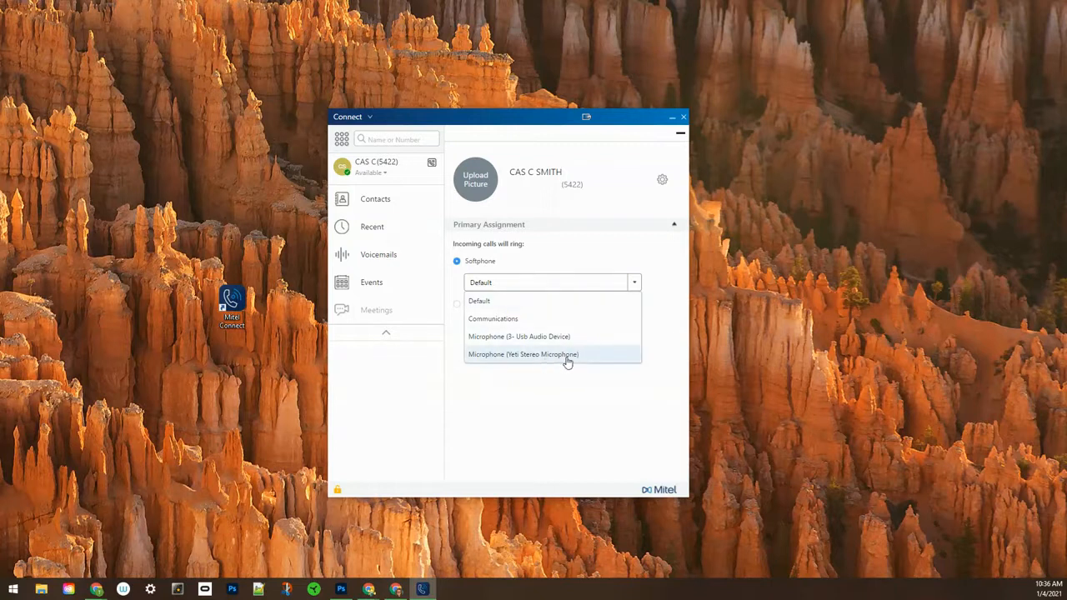
{"action": "left_click", "coordinate": [523, 354]}
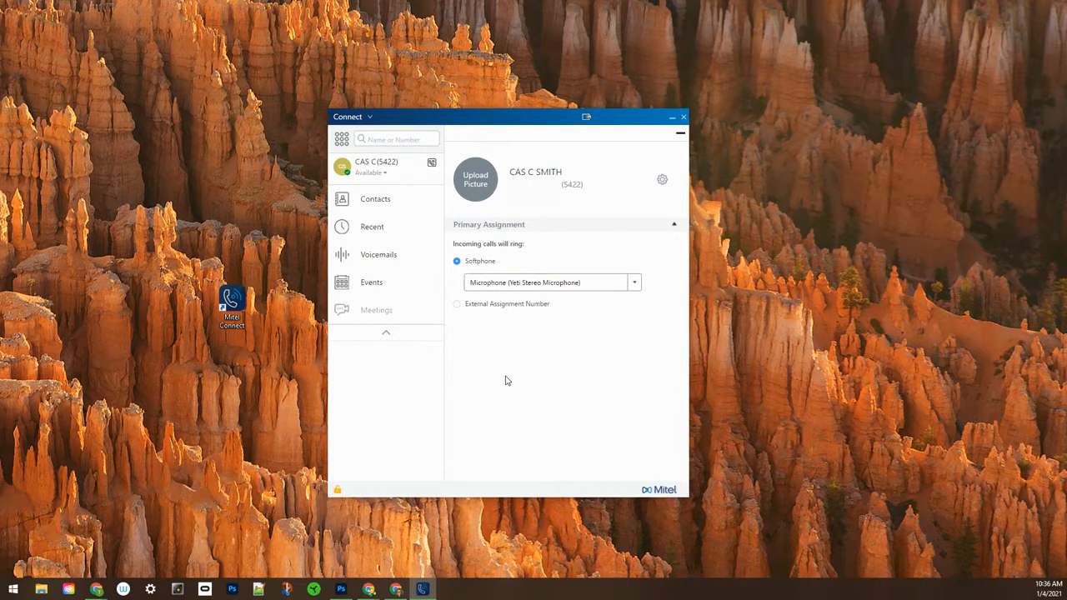
{"action": "mouse_move", "coordinate": [584, 369]}
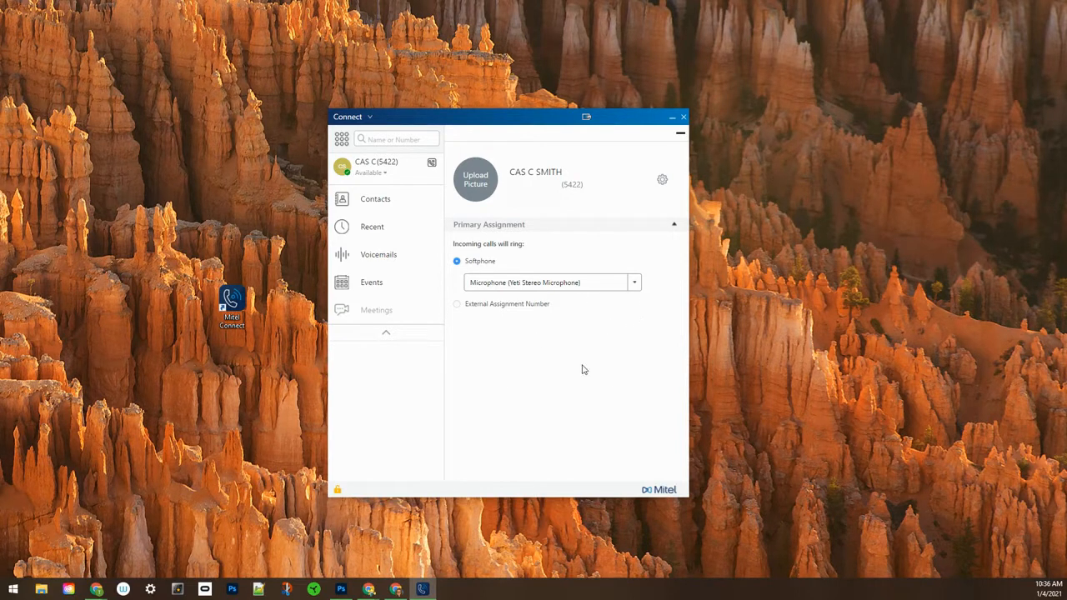
{"action": "mouse_move", "coordinate": [625, 370]}
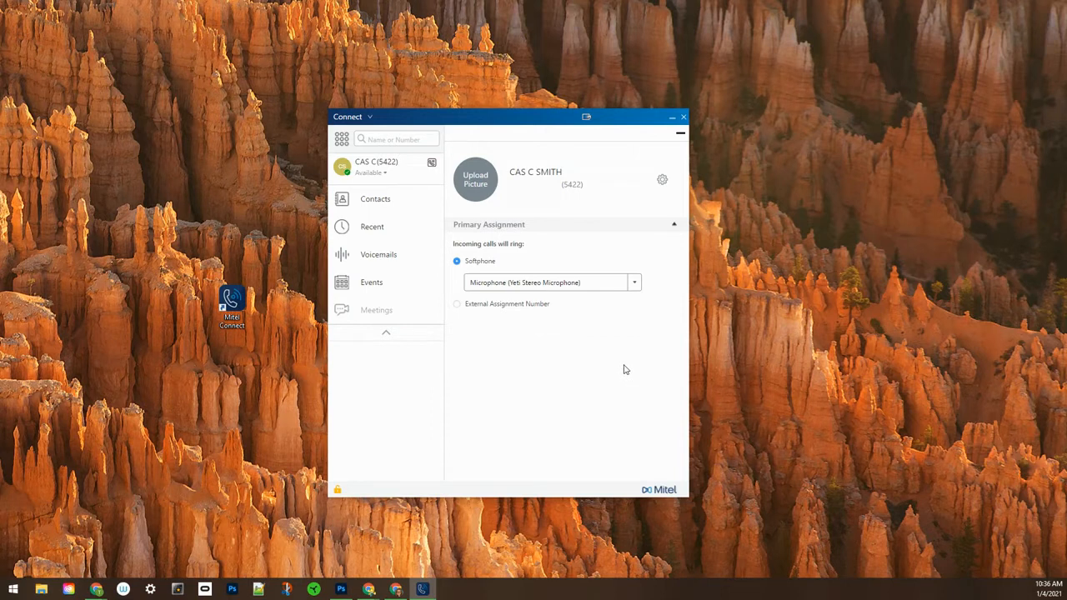
{"action": "mouse_move", "coordinate": [586, 306]}
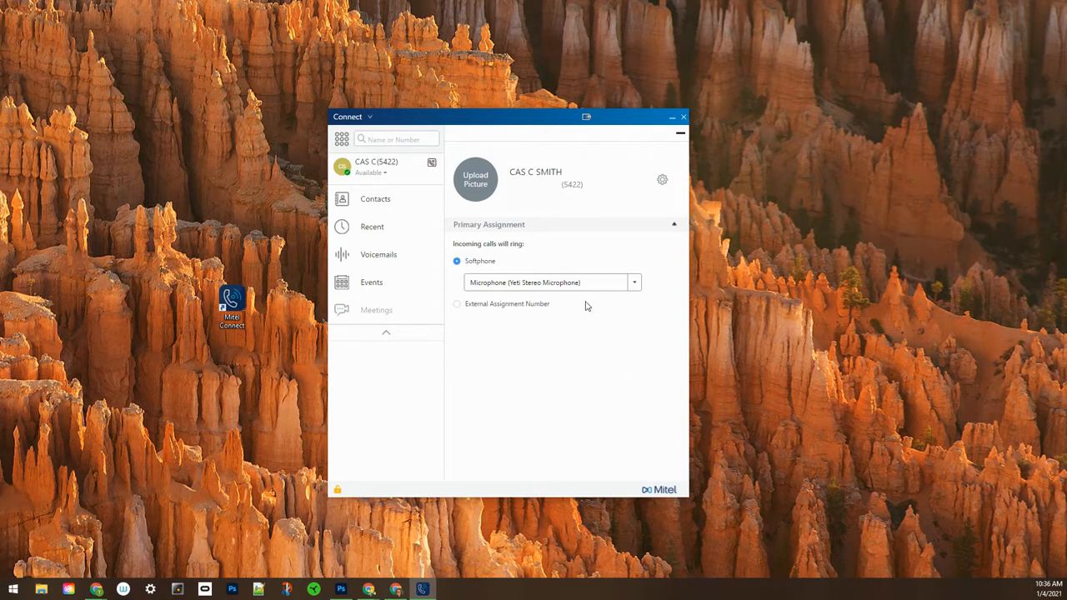
{"action": "mouse_move", "coordinate": [479, 340]}
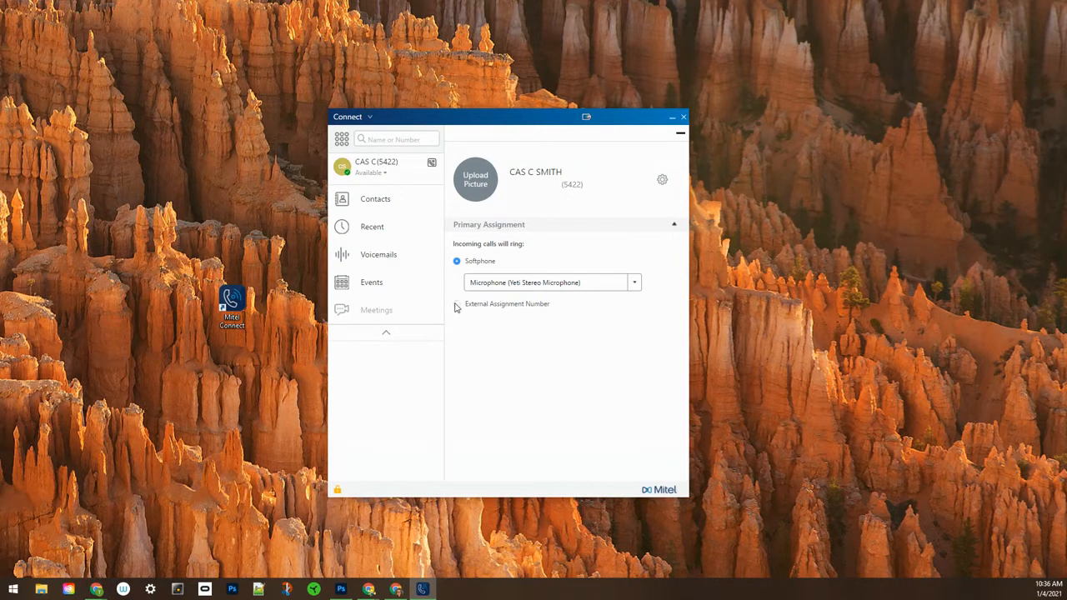
{"action": "left_click", "coordinate": [456, 304]}
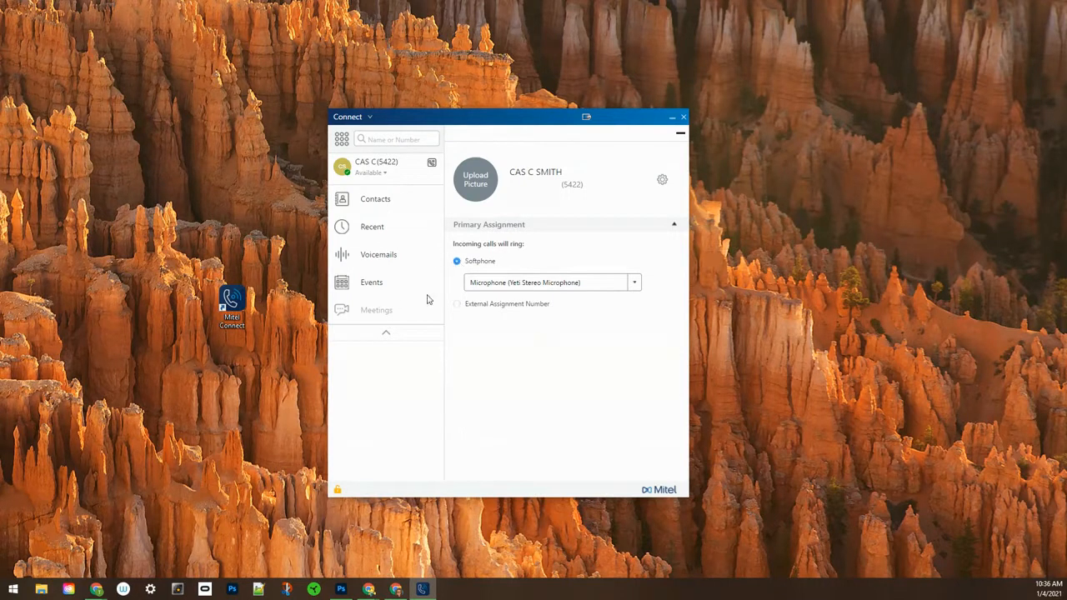
{"action": "mouse_move", "coordinate": [600, 297]}
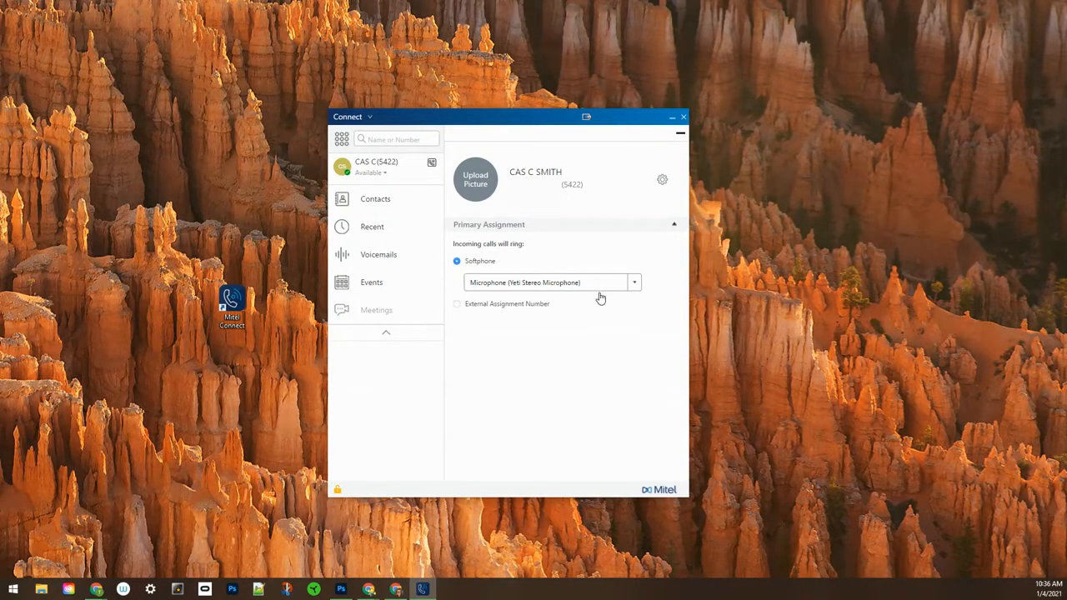
{"action": "mouse_move", "coordinate": [465, 276]}
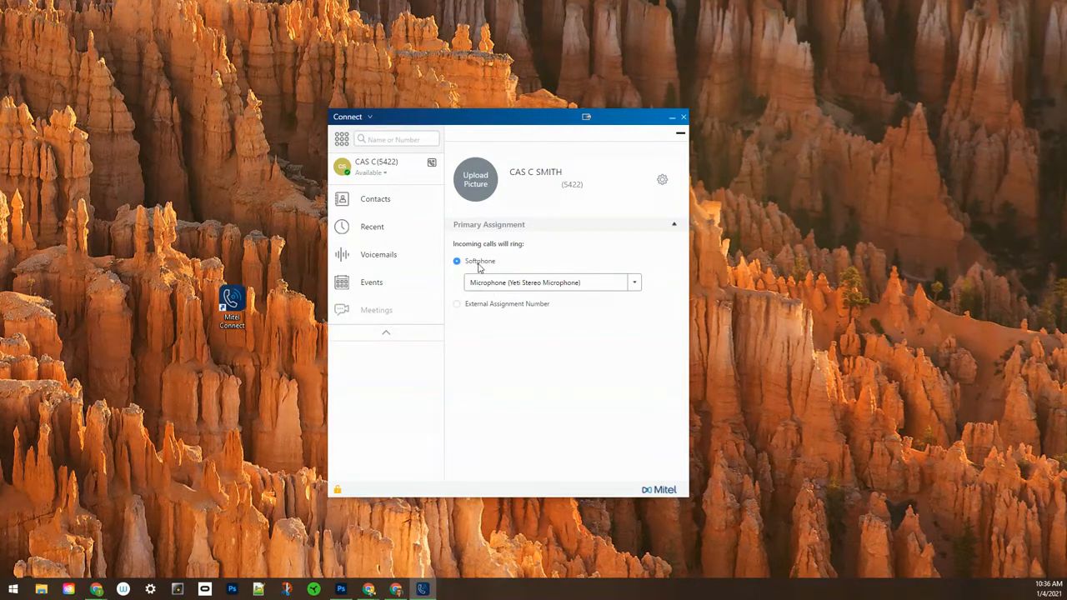
{"action": "left_click", "coordinate": [635, 282]}
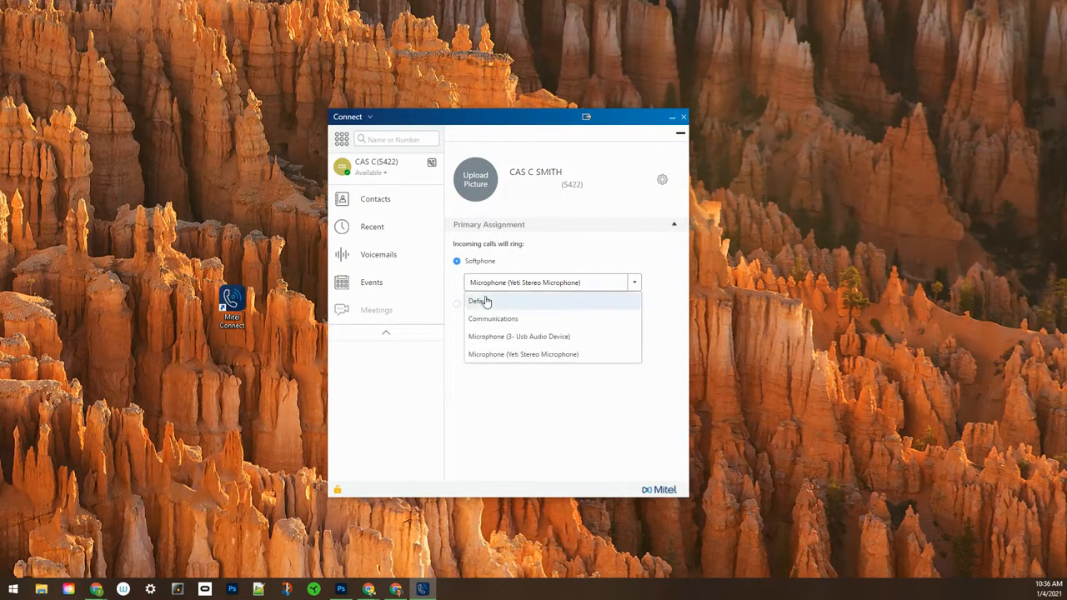
{"action": "mouse_move", "coordinate": [539, 303]}
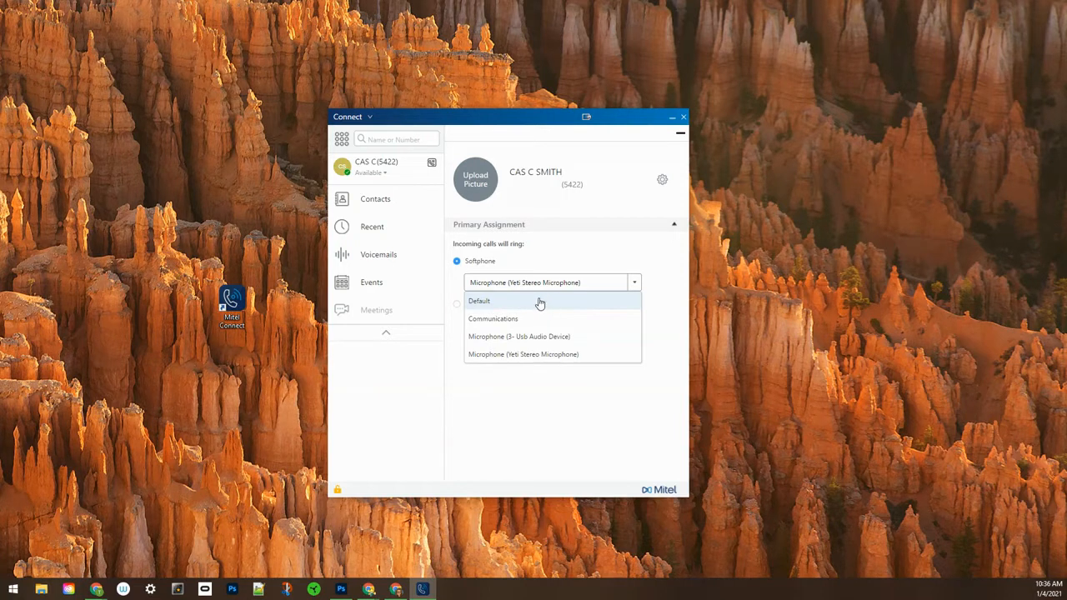
{"action": "mouse_move", "coordinate": [615, 314]}
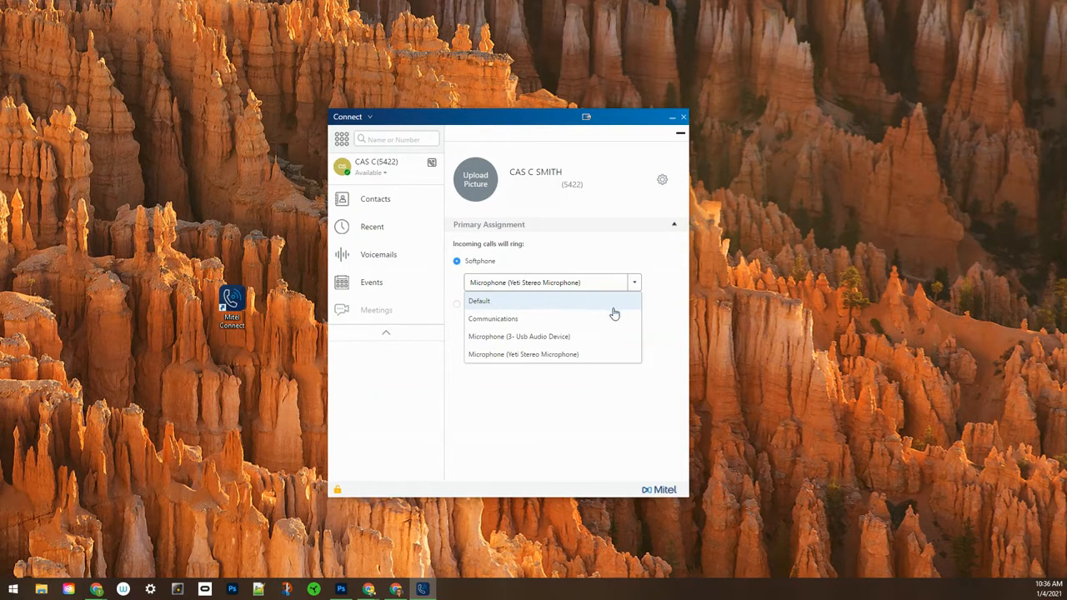
{"action": "mouse_move", "coordinate": [523, 354]}
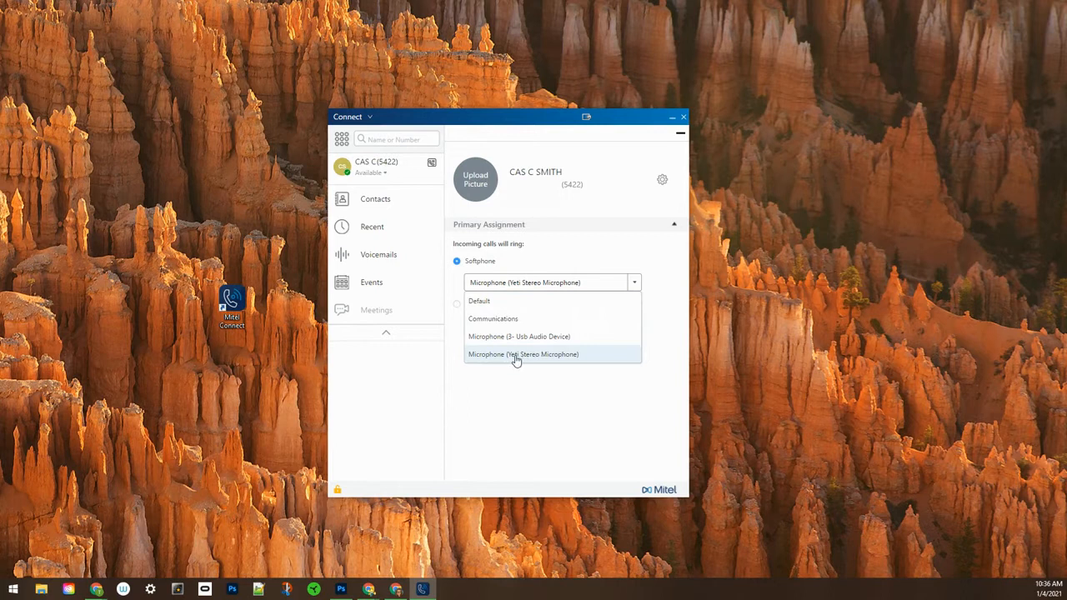
{"action": "left_click", "coordinate": [523, 354]}
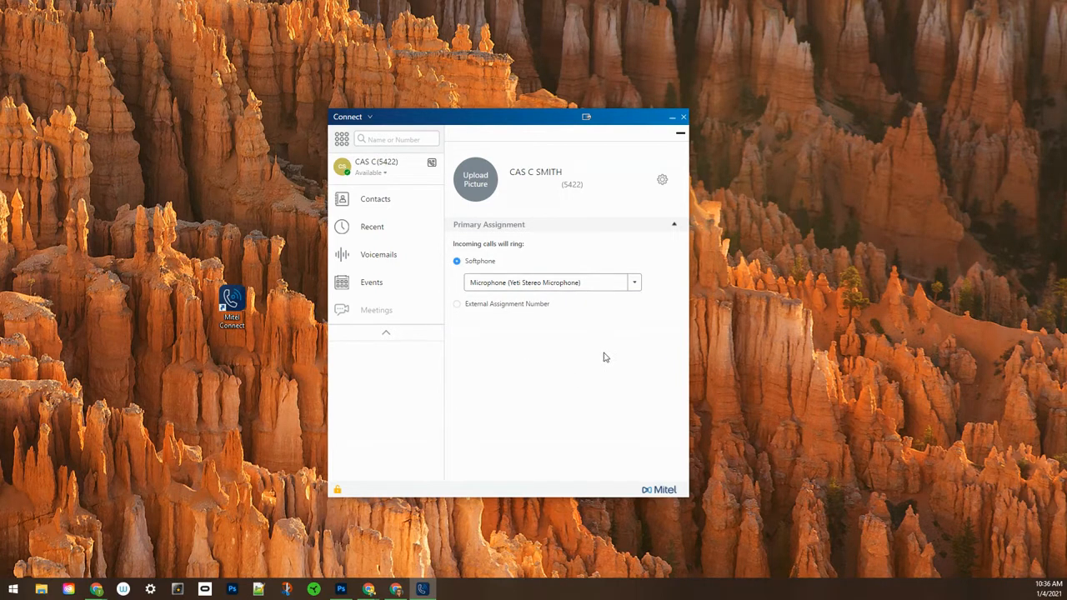
{"action": "mouse_move", "coordinate": [568, 343]}
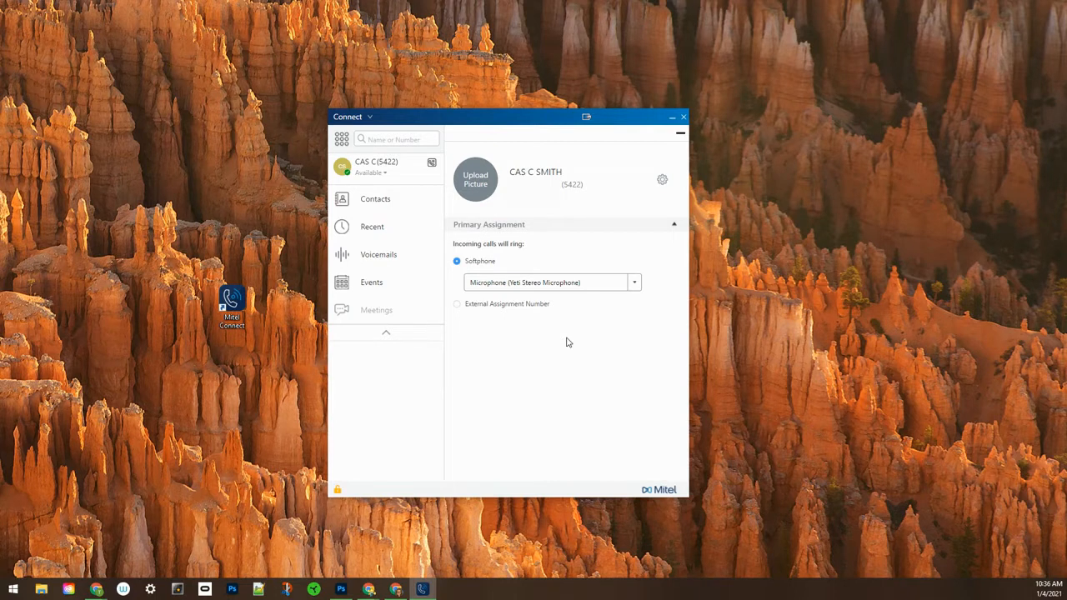
{"action": "mouse_move", "coordinate": [442, 168]}
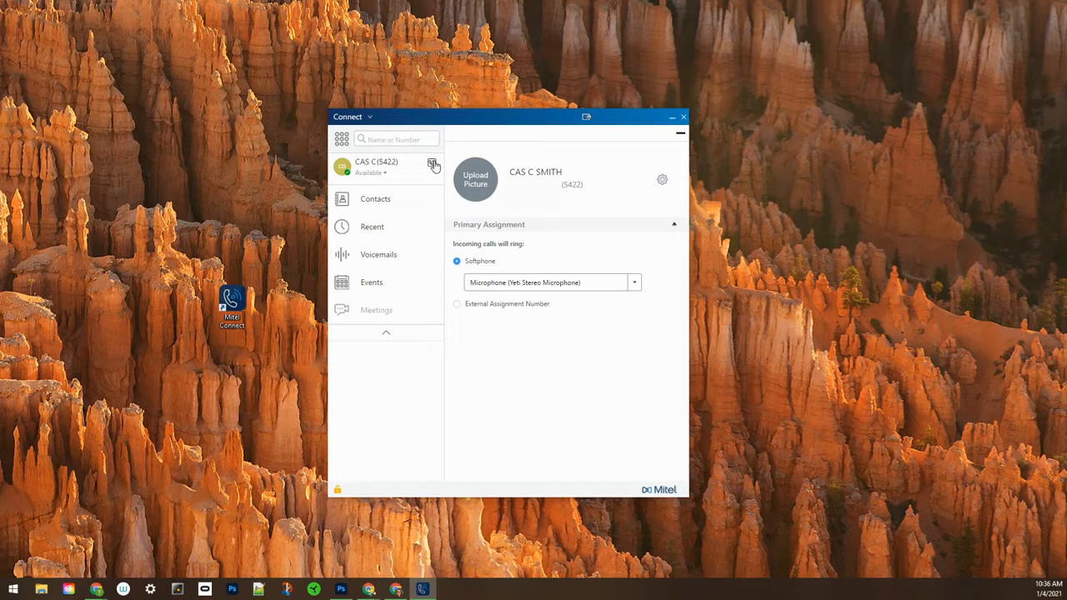
{"action": "mouse_move", "coordinate": [433, 166]}
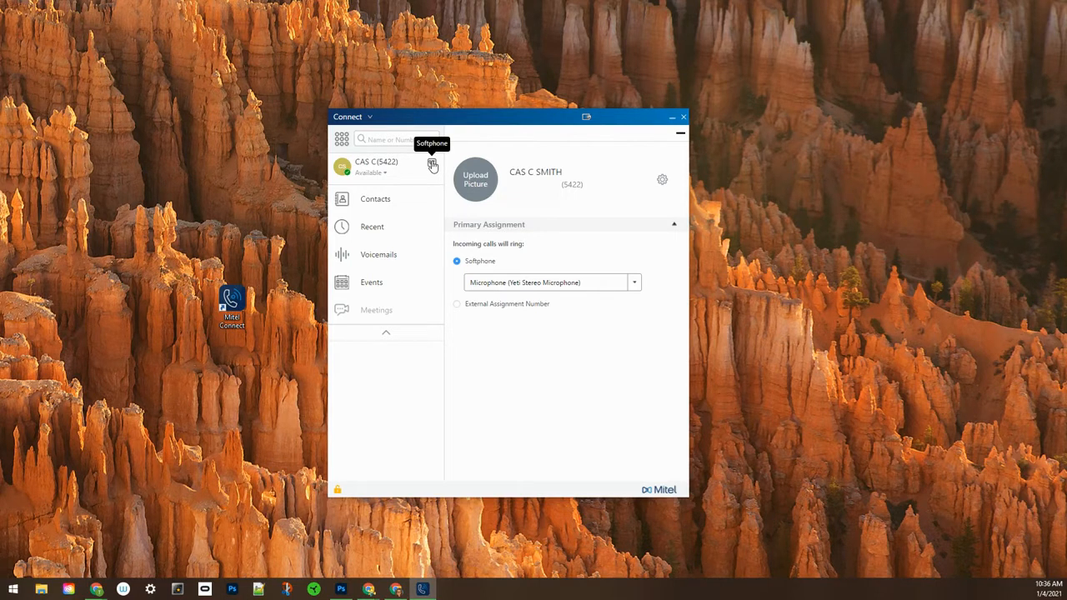
{"action": "mouse_move", "coordinate": [407, 167]}
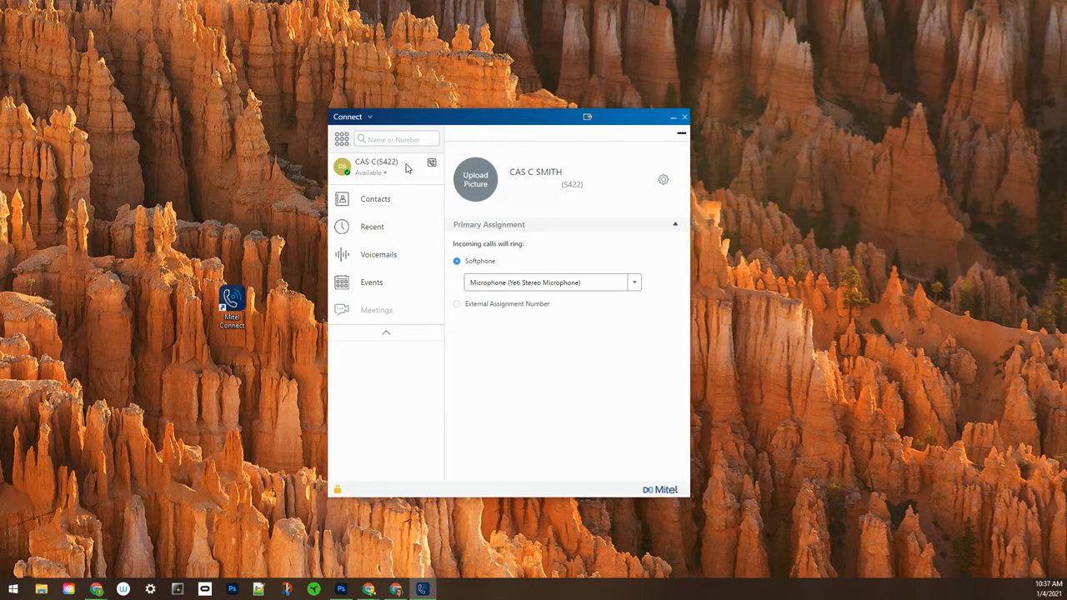
{"action": "mouse_move", "coordinate": [432, 165]}
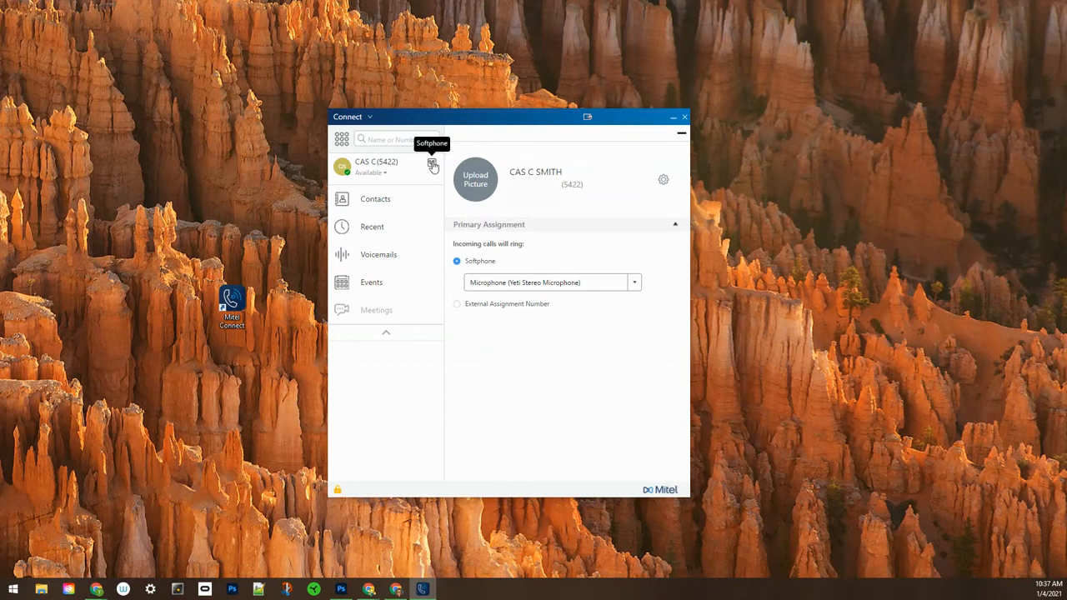
Collapse the profile panel back to the compact Connect window.
{"action": "left_click", "coordinate": [432, 163]}
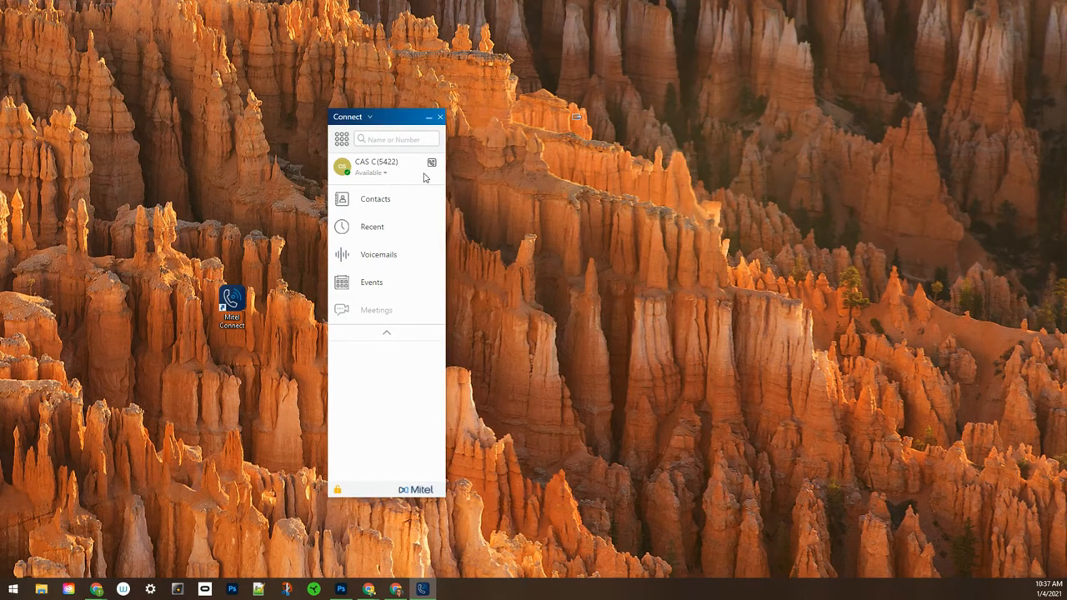
{"action": "mouse_move", "coordinate": [432, 164]}
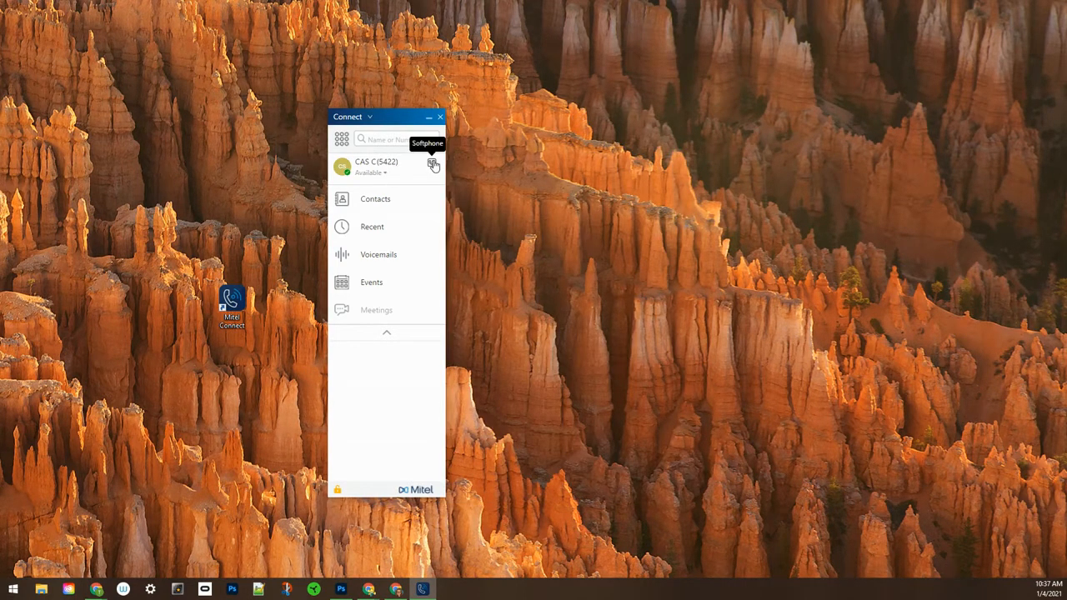
{"action": "mouse_move", "coordinate": [386, 169]}
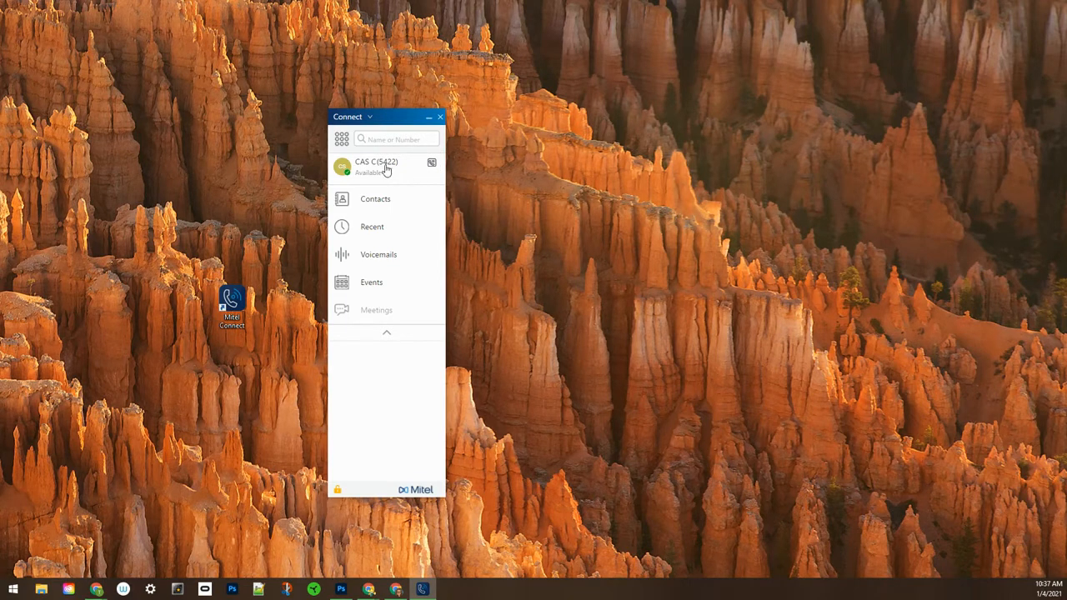